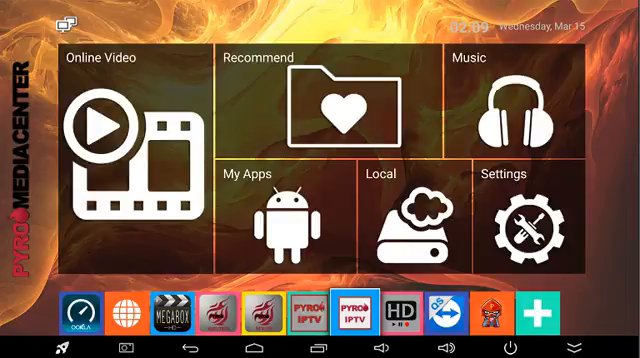
Launch PYRO IPTV from the launcher's bottom app bar to reach its Services menu
{"action": "left_click", "coordinate": [348, 316]}
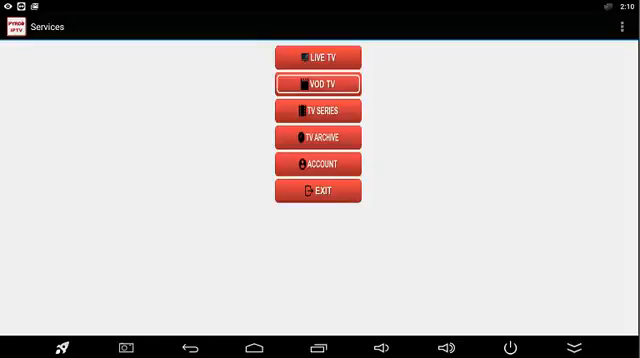
Open VOD TV to show the movie catalog under All Channels
{"action": "left_click", "coordinate": [320, 164]}
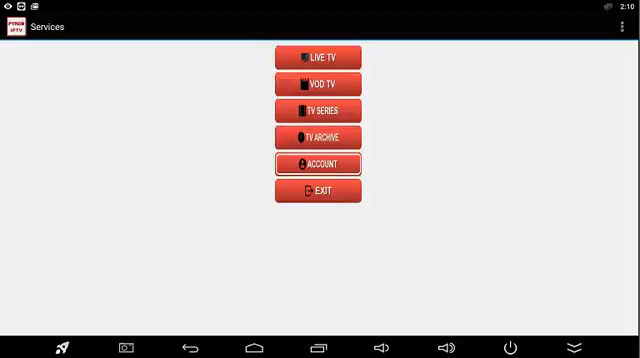
{"action": "left_click", "coordinate": [319, 164]}
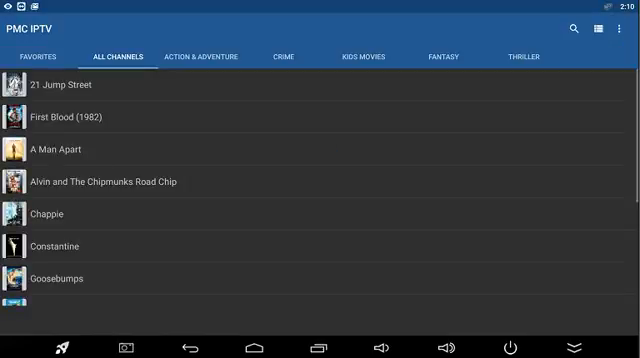
View Action & Adventure movies, then switch to the Live TV All Channels list
{"action": "left_click", "coordinate": [228, 57]}
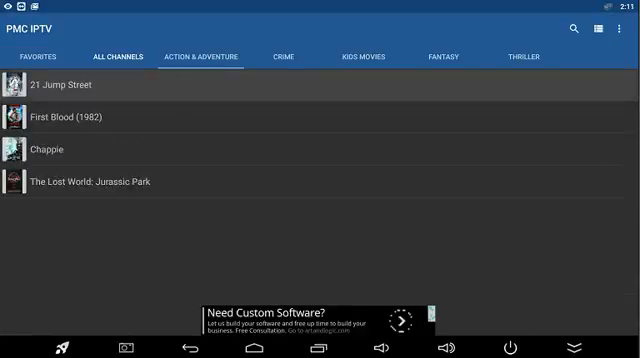
{"action": "left_click", "coordinate": [367, 57]}
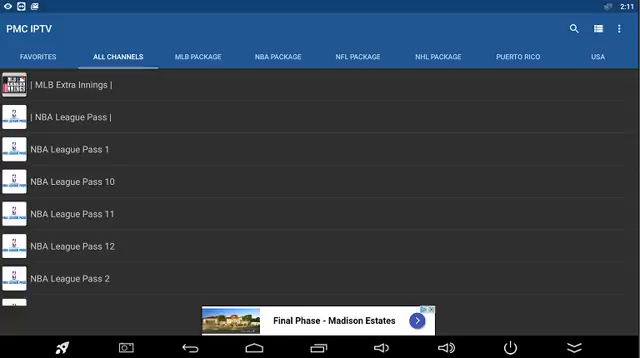
Browse the MLB, NBA and NHL packages in turn, ending on the USA channels
{"action": "left_click", "coordinate": [197, 56]}
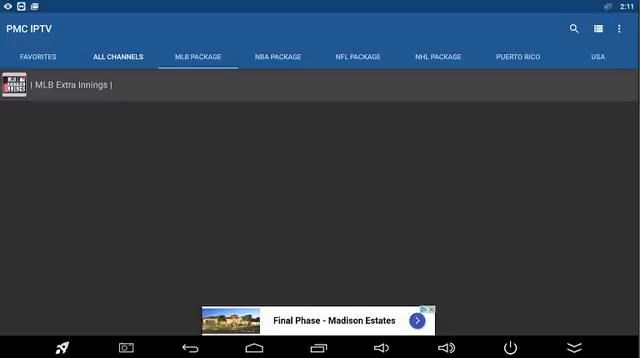
{"action": "left_click", "coordinate": [285, 56]}
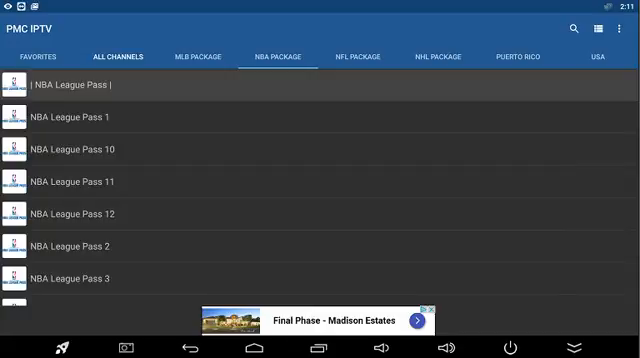
{"action": "left_click", "coordinate": [355, 56]}
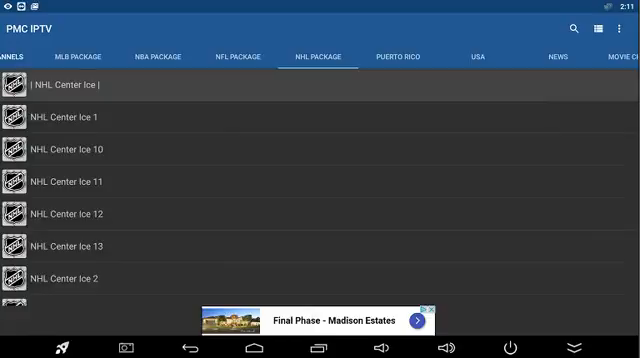
{"action": "left_click", "coordinate": [398, 56]}
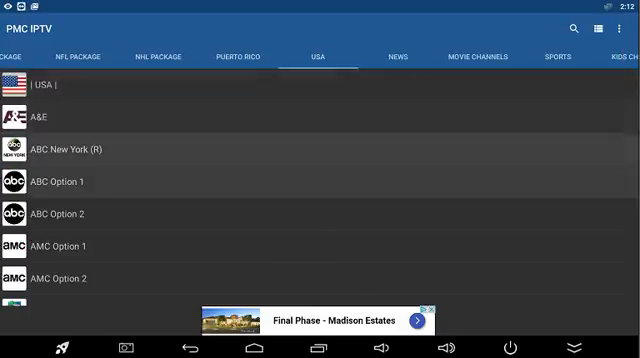
{"action": "scroll", "scroll_direction": "down", "scroll_amount": 3}
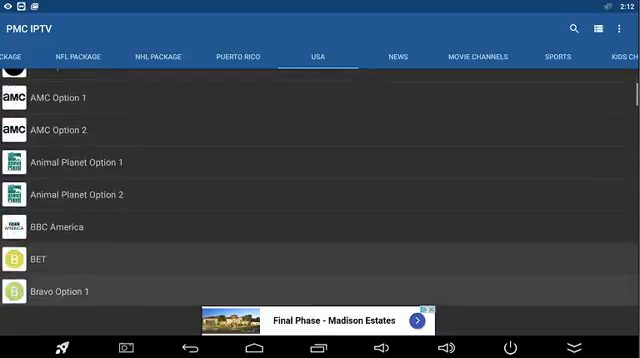
{"action": "scroll", "scroll_direction": "down", "scroll_amount": 3}
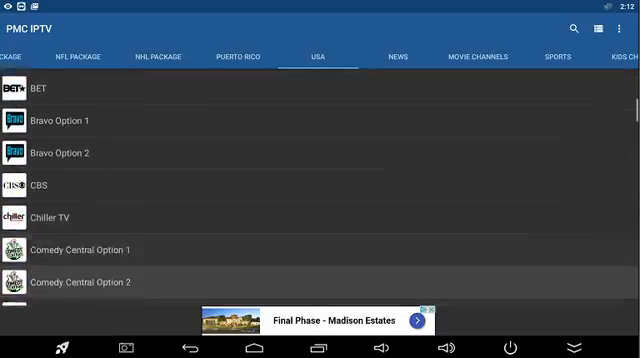
{"action": "scroll", "scroll_direction": "down", "scroll_amount": 3}
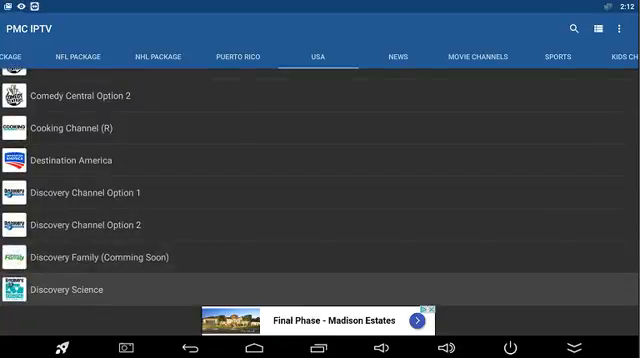
{"action": "scroll", "scroll_direction": "down", "scroll_amount": 3}
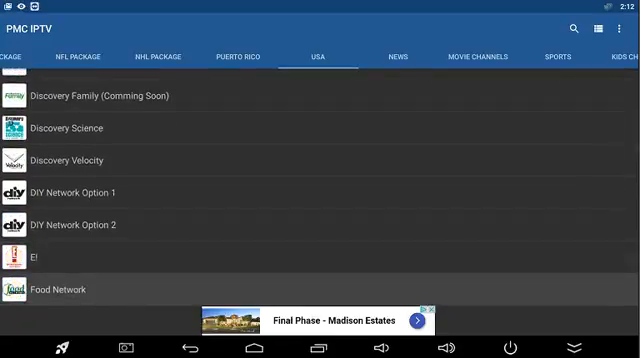
{"action": "scroll", "scroll_direction": "down", "scroll_amount": 3}
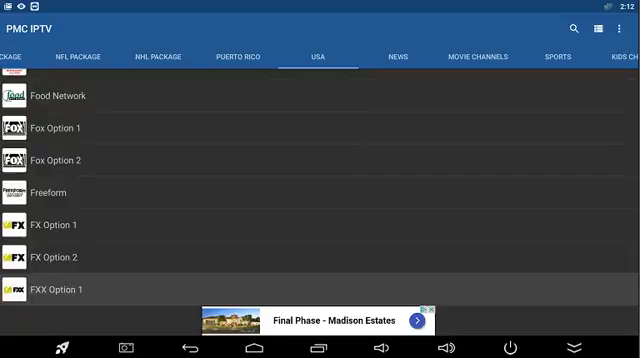
{"action": "scroll", "scroll_direction": "down", "scroll_amount": 3}
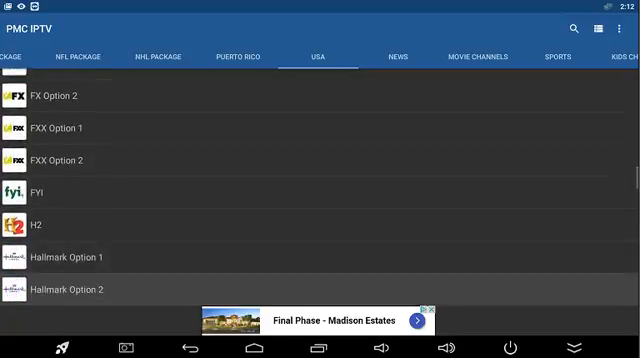
{"action": "scroll", "scroll_direction": "down", "scroll_amount": 3}
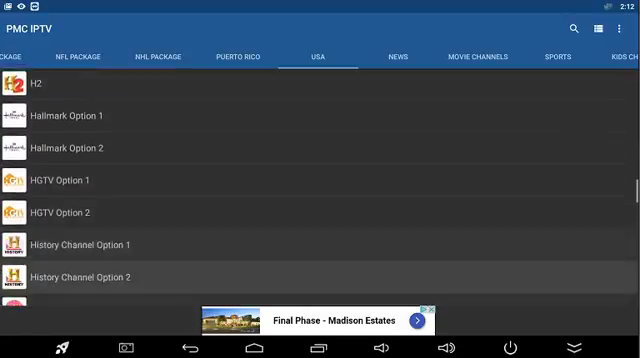
{"action": "scroll", "scroll_direction": "down", "scroll_amount": 3}
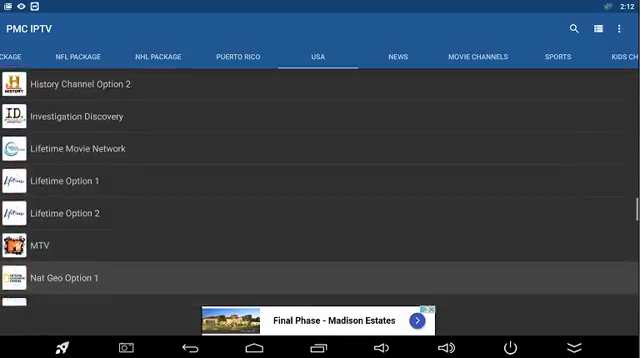
{"action": "scroll", "scroll_direction": "down", "scroll_amount": 3}
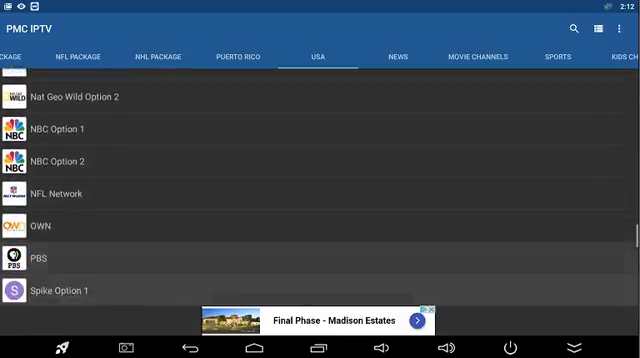
{"action": "scroll", "scroll_direction": "down", "scroll_amount": 3}
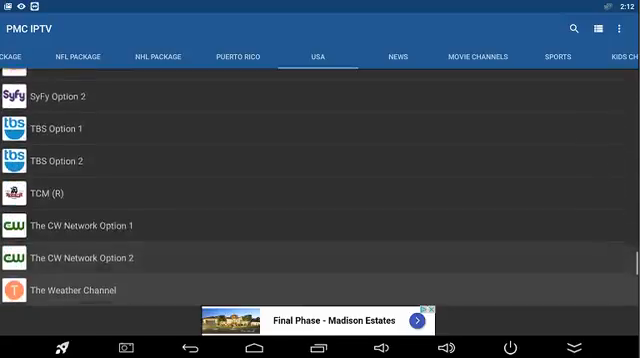
{"action": "scroll", "scroll_direction": "down", "scroll_amount": 3}
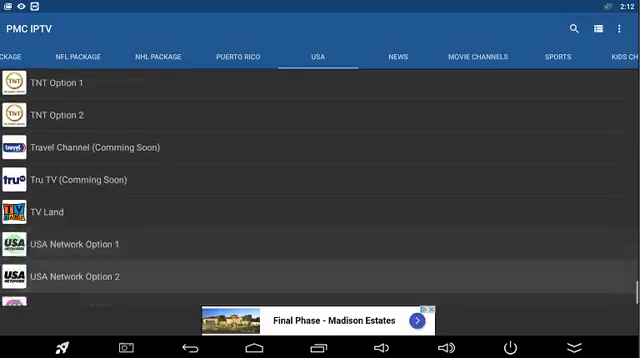
{"action": "scroll", "scroll_direction": "down", "scroll_amount": 3}
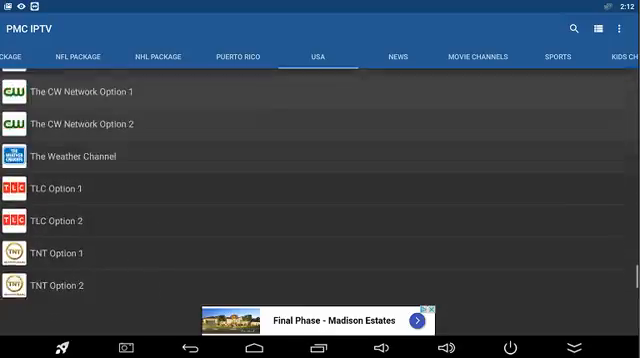
{"action": "scroll", "scroll_direction": "down", "scroll_amount": 3}
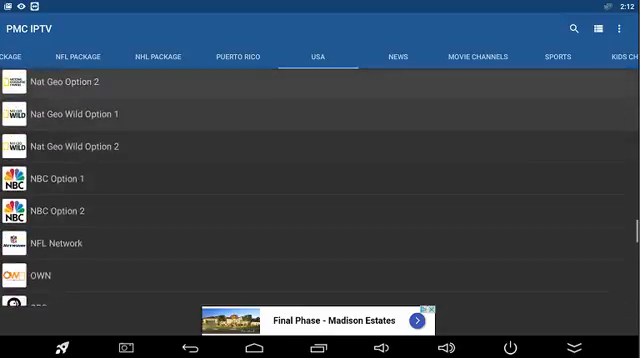
{"action": "scroll", "scroll_direction": "down", "scroll_amount": 3}
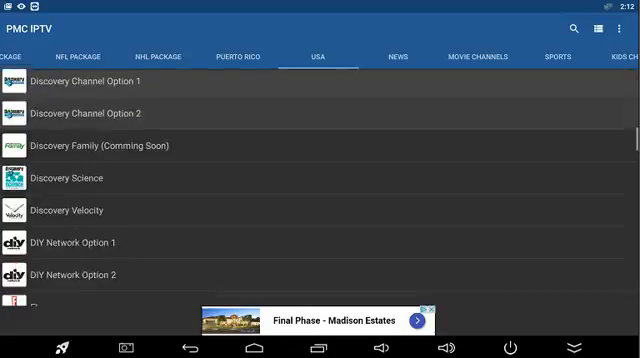
{"action": "scroll", "scroll_direction": "down", "scroll_amount": 3}
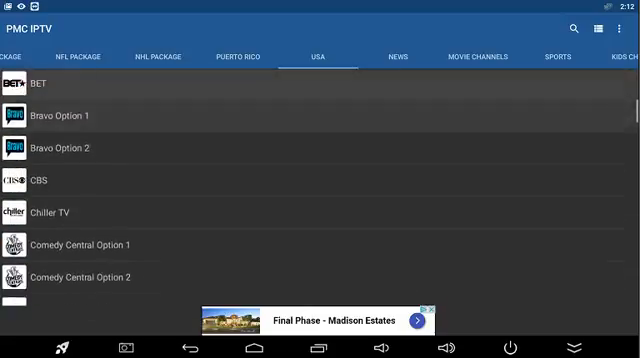
{"action": "scroll", "scroll_direction": "up", "scroll_amount": 3}
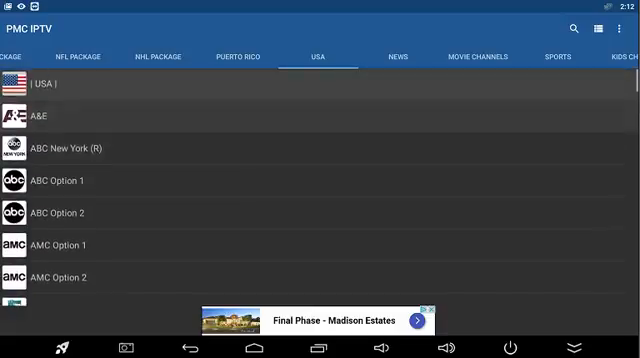
{"action": "left_click", "coordinate": [397, 56]}
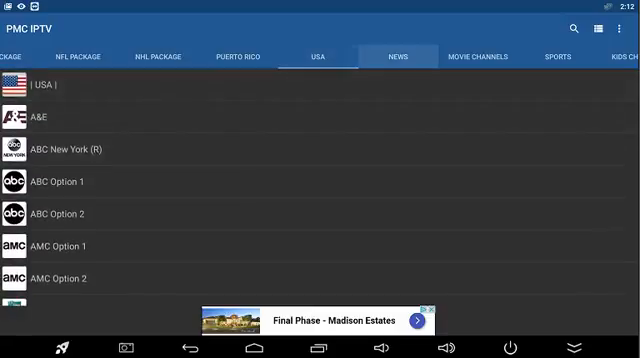
{"action": "left_click", "coordinate": [398, 56]}
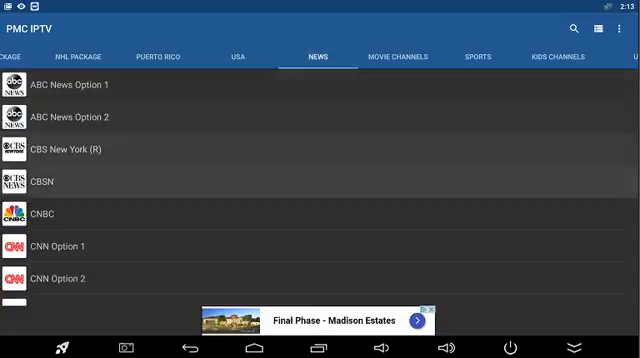
{"action": "scroll", "scroll_direction": "down", "scroll_amount": 3}
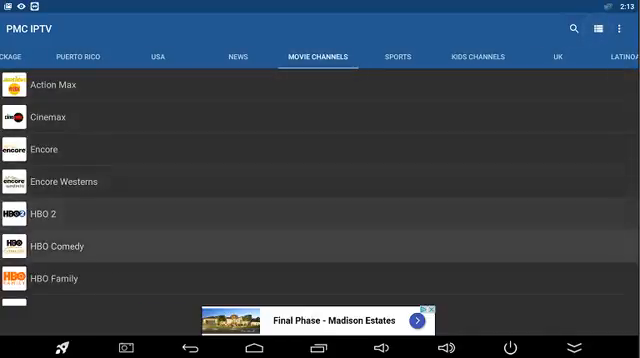
{"action": "scroll", "scroll_direction": "down", "scroll_amount": 3}
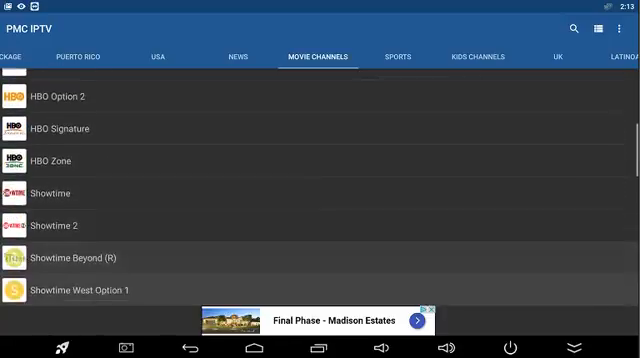
{"action": "scroll", "scroll_direction": "down", "scroll_amount": 3}
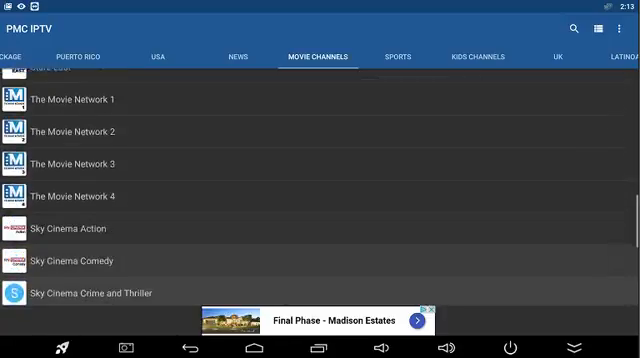
{"action": "scroll", "scroll_direction": "down", "scroll_amount": 3}
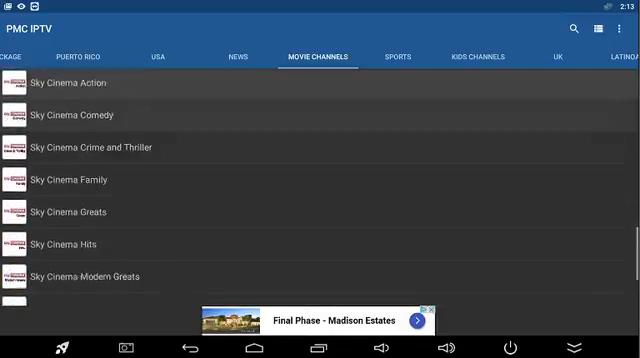
{"action": "scroll", "scroll_direction": "down", "scroll_amount": 3}
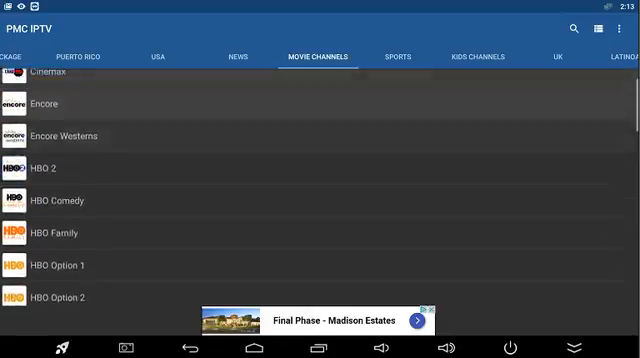
{"action": "scroll", "scroll_direction": "down", "scroll_amount": 3}
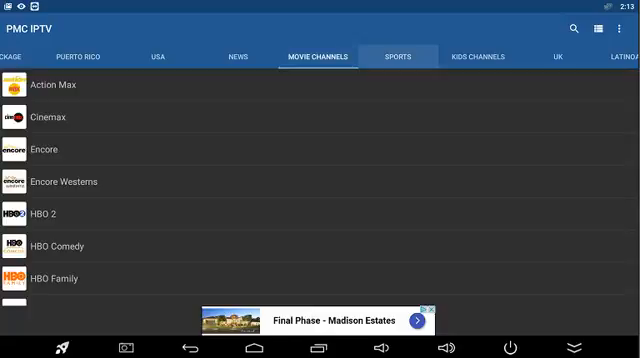
Show the Sports package and scroll through its channels, including Bein Sports
{"action": "left_click", "coordinate": [393, 56]}
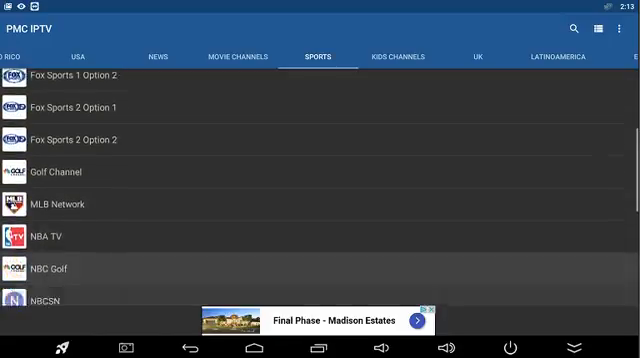
{"action": "scroll", "scroll_direction": "down", "scroll_amount": 3}
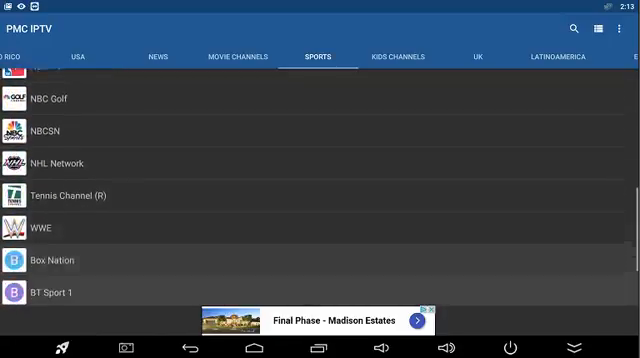
{"action": "scroll", "scroll_direction": "down", "scroll_amount": 3}
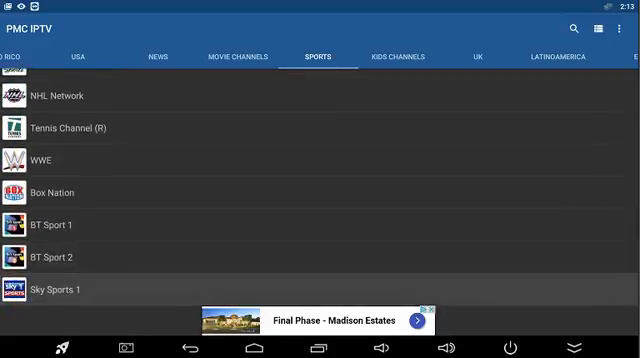
{"action": "scroll", "scroll_direction": "down", "scroll_amount": 3}
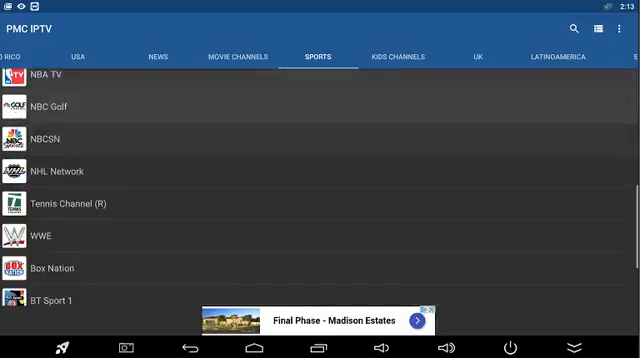
{"action": "scroll", "scroll_direction": "down", "scroll_amount": 3}
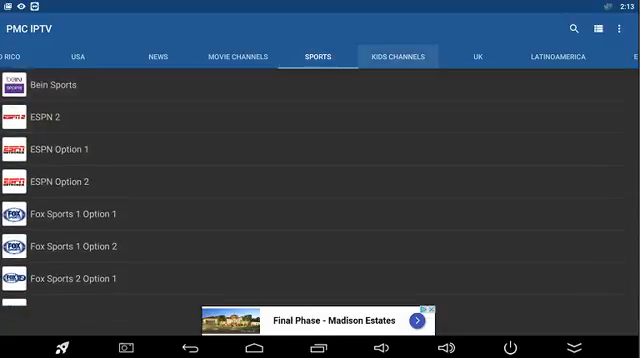
Show Kids Channels, such as Cartoon Network, Disney Channel and Nick, and scroll the list
{"action": "left_click", "coordinate": [397, 56]}
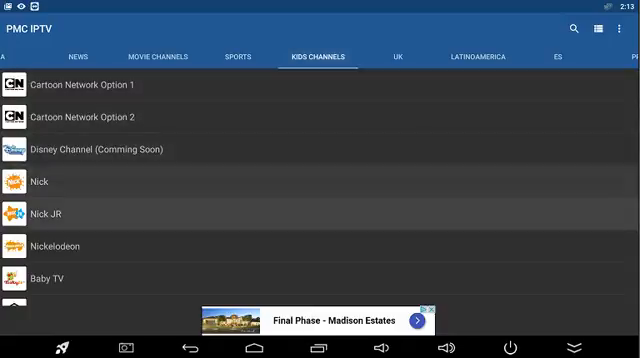
{"action": "scroll", "scroll_direction": "down", "scroll_amount": 3}
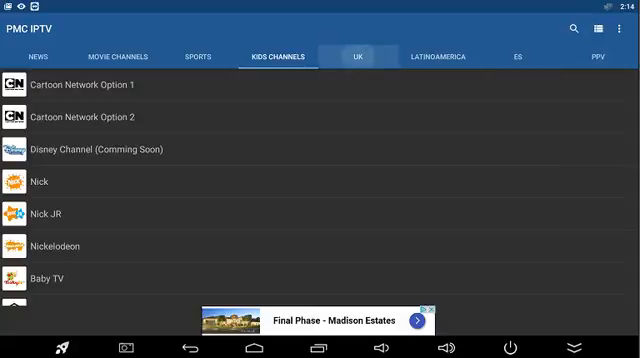
Show the UK package, starting with Alibi, BBC One and BBC Two, and scroll it
{"action": "left_click", "coordinate": [360, 56]}
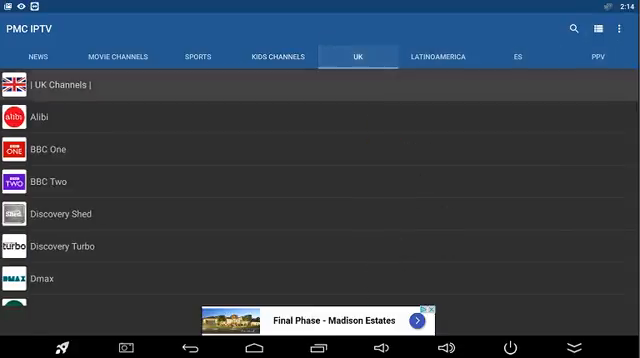
{"action": "scroll", "scroll_direction": "down", "scroll_amount": 3}
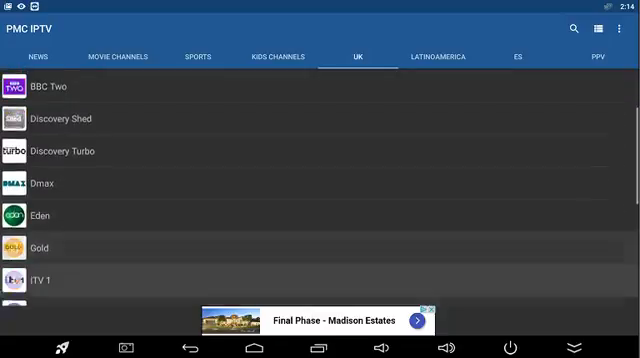
{"action": "scroll", "scroll_direction": "down", "scroll_amount": 3}
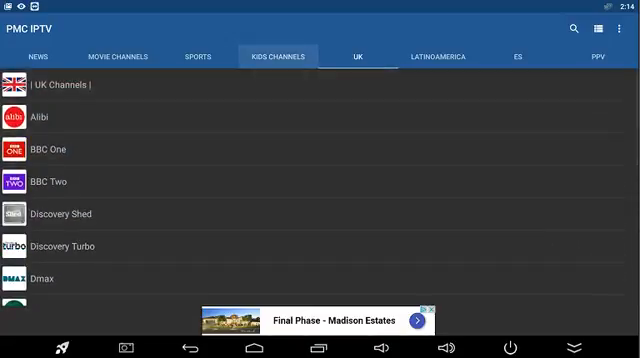
Scroll through the Latinoamerica channels, view ES, then show the PPV list
{"action": "left_click", "coordinate": [440, 56]}
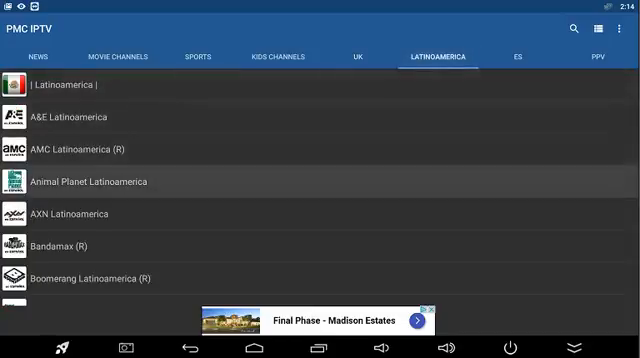
{"action": "scroll", "scroll_direction": "down", "scroll_amount": 3}
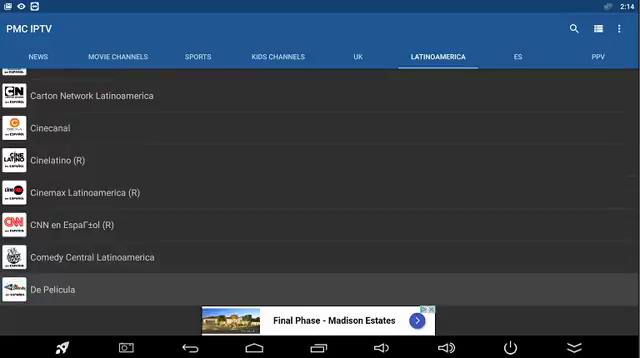
{"action": "scroll", "scroll_direction": "down", "scroll_amount": 3}
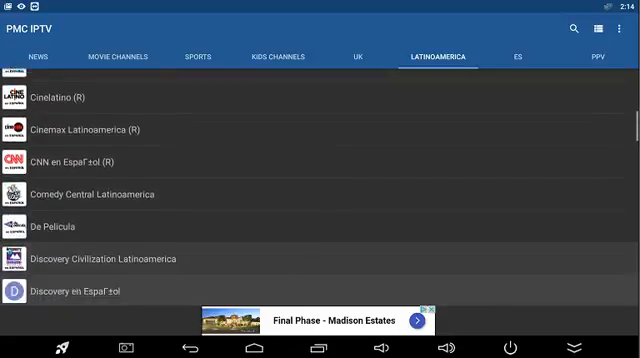
{"action": "scroll", "scroll_direction": "down", "scroll_amount": 3}
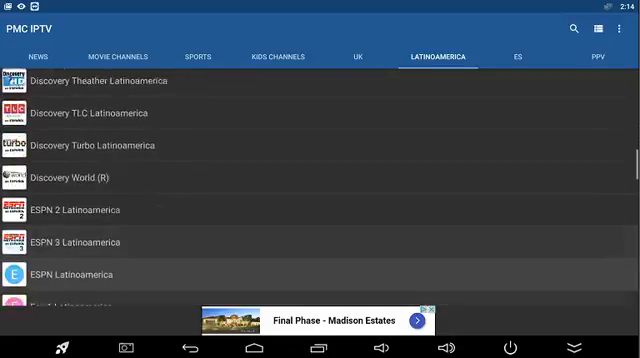
{"action": "scroll", "scroll_direction": "down", "scroll_amount": 3}
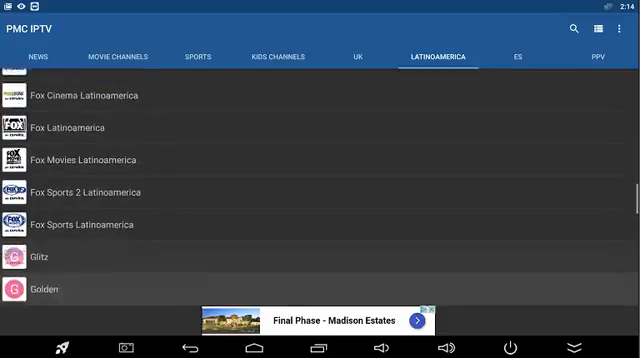
{"action": "scroll", "scroll_direction": "down", "scroll_amount": 3}
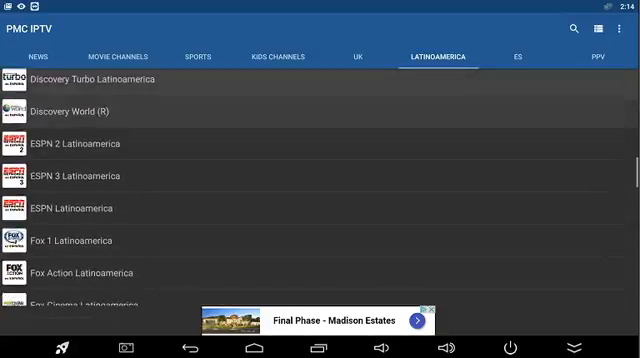
{"action": "scroll", "scroll_direction": "down", "scroll_amount": 3}
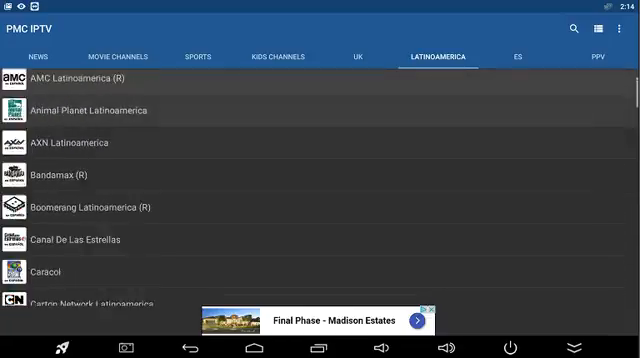
{"action": "scroll", "scroll_direction": "down", "scroll_amount": 3}
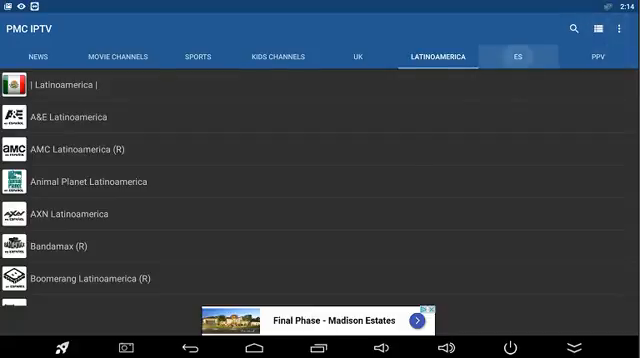
{"action": "left_click", "coordinate": [518, 55]}
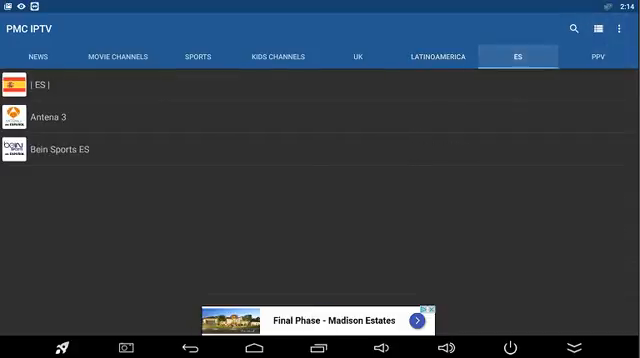
{"action": "left_click", "coordinate": [596, 56]}
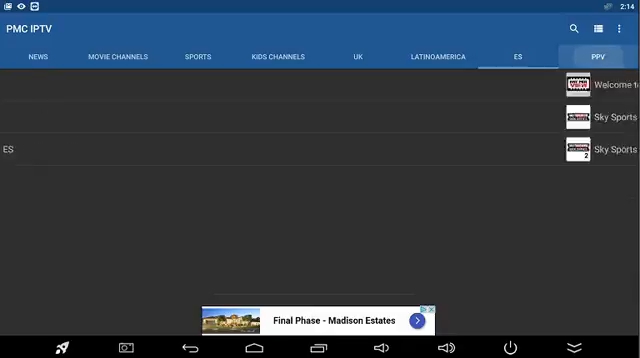
{"action": "left_click", "coordinate": [602, 57]}
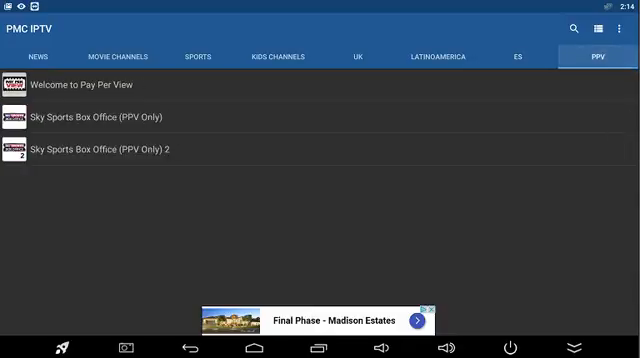
{"action": "left_click", "coordinate": [100, 149]}
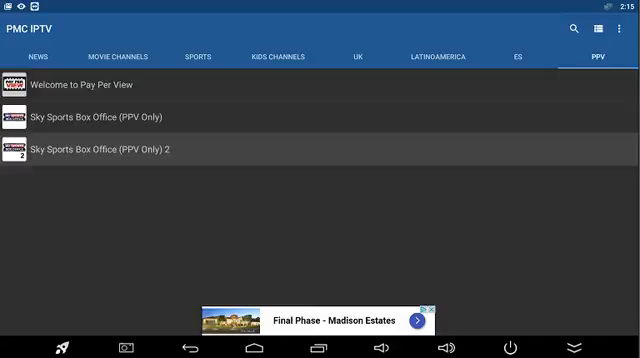
{"action": "left_click", "coordinate": [282, 56]}
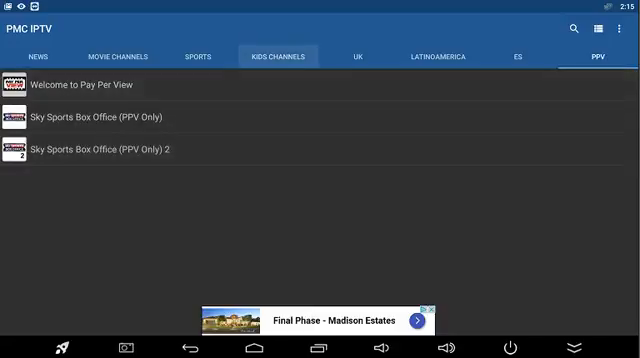